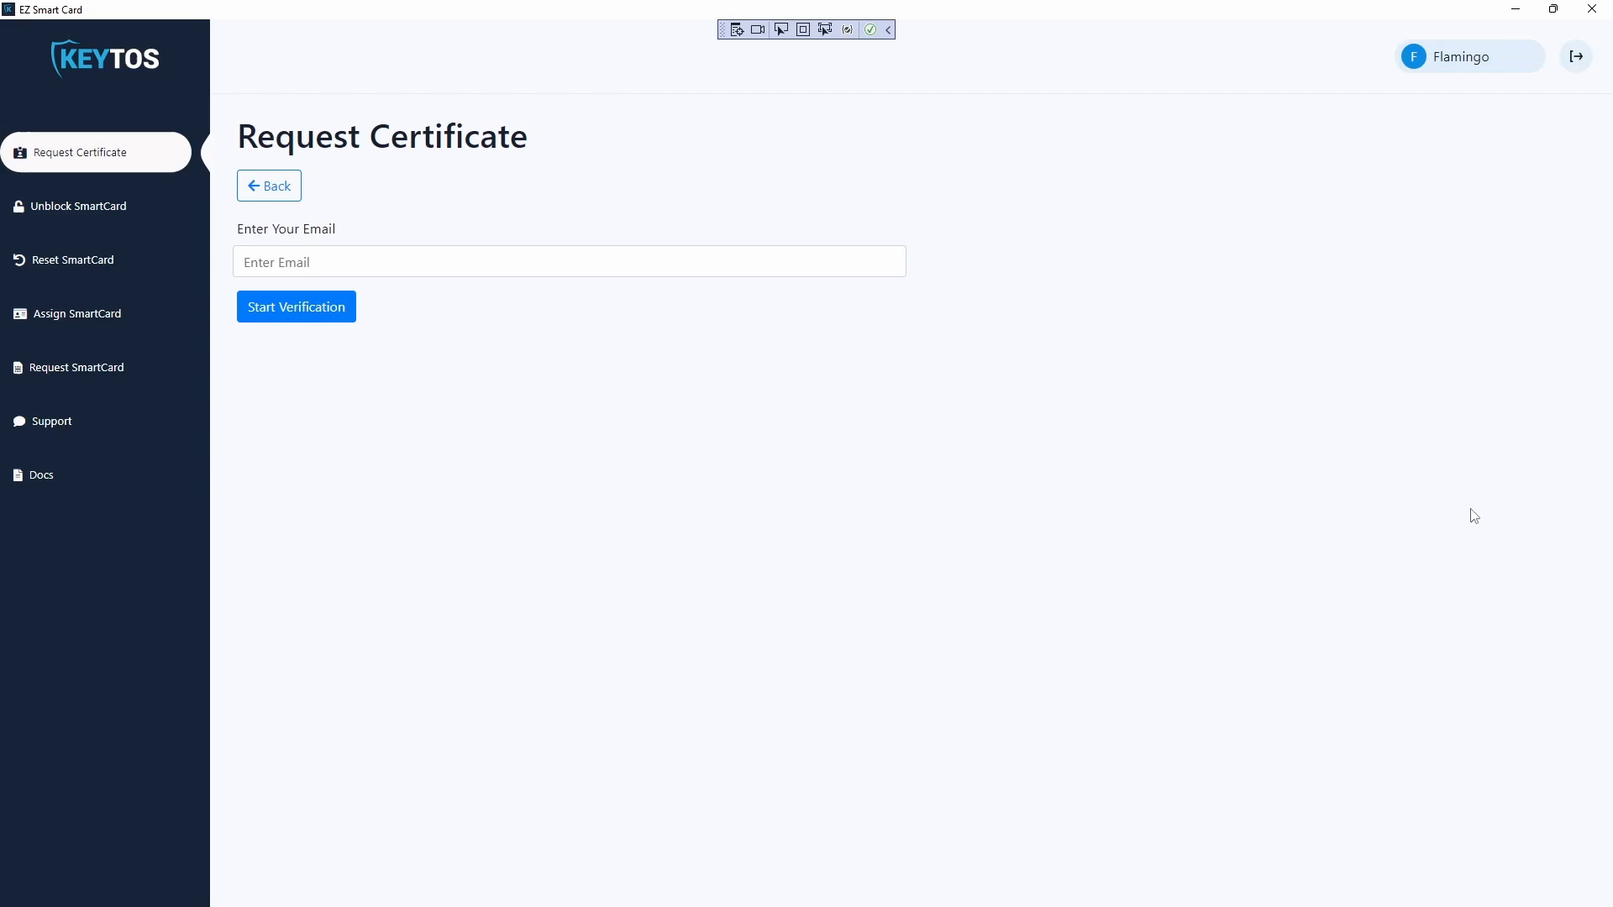
{"action": "mouse_move", "coordinate": [1490, 519]}
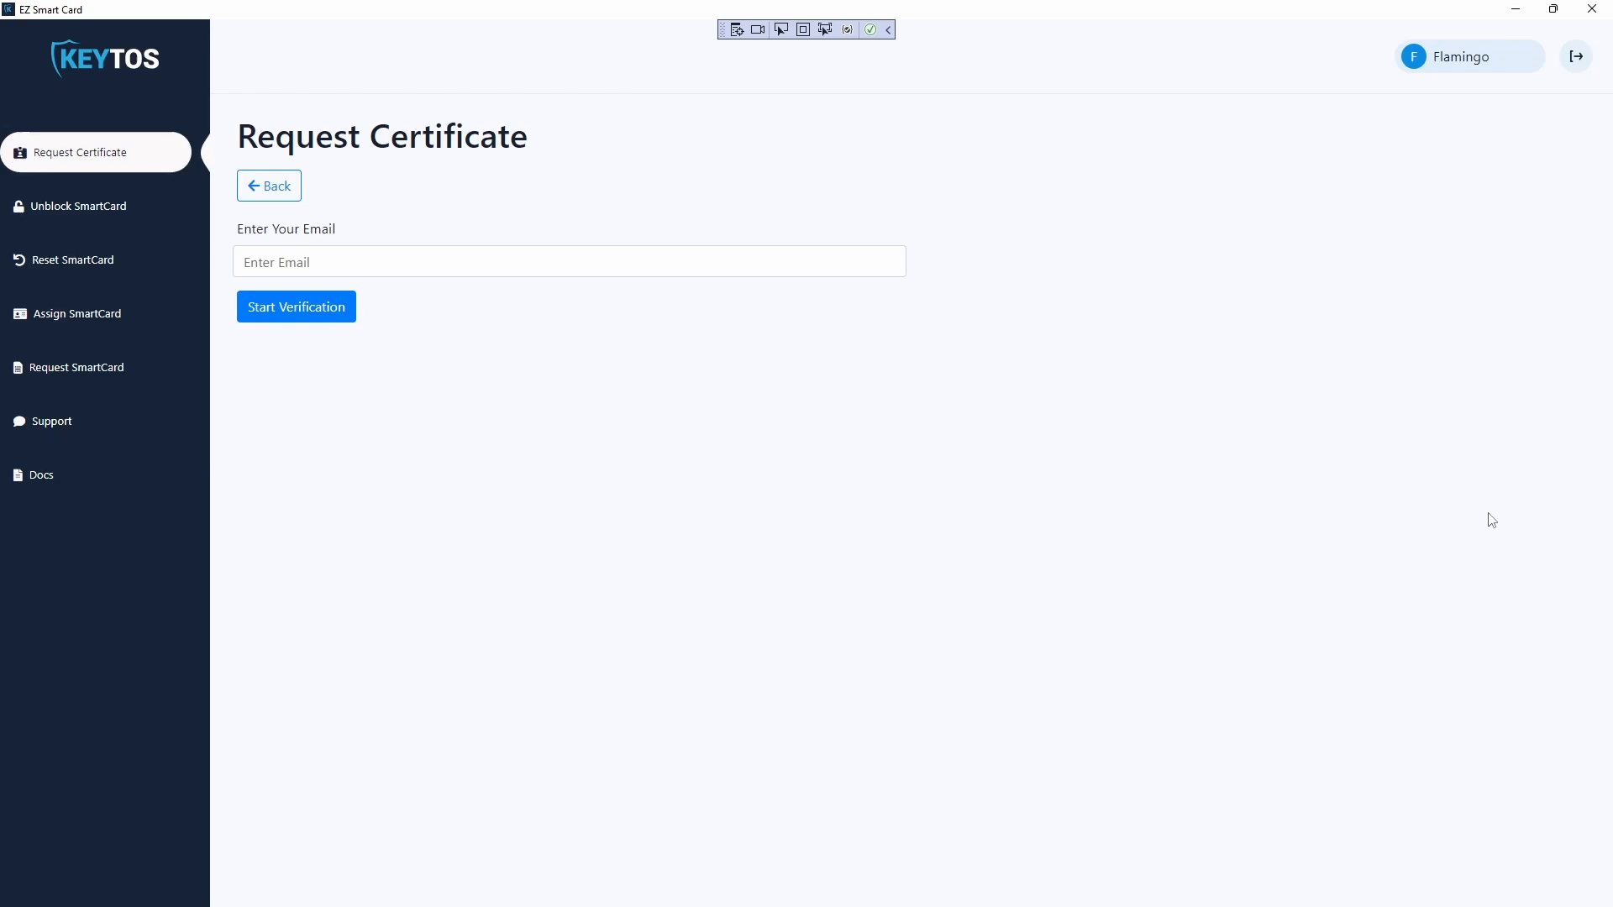